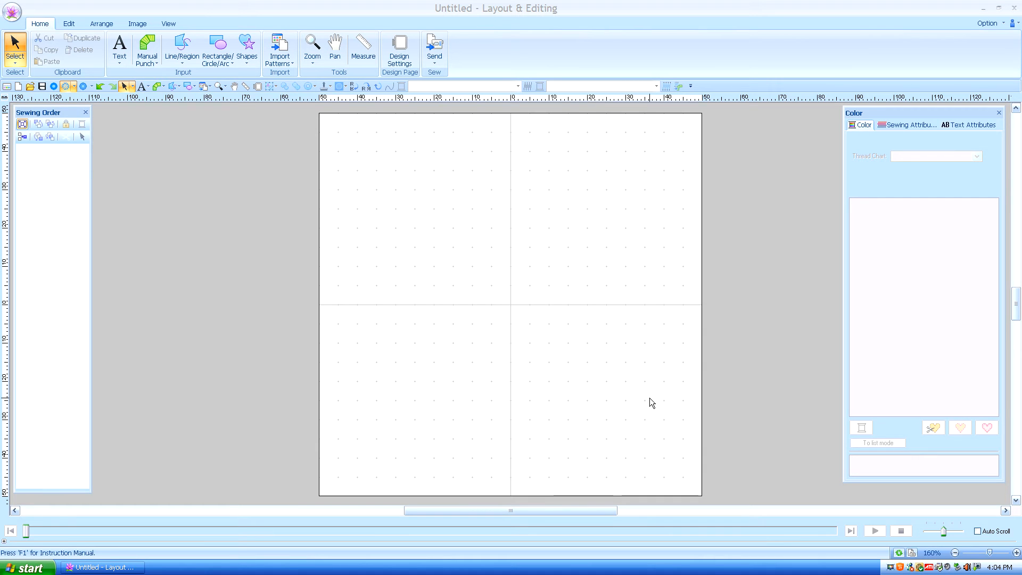
{"action": "mouse_move", "coordinate": [419, 100]}
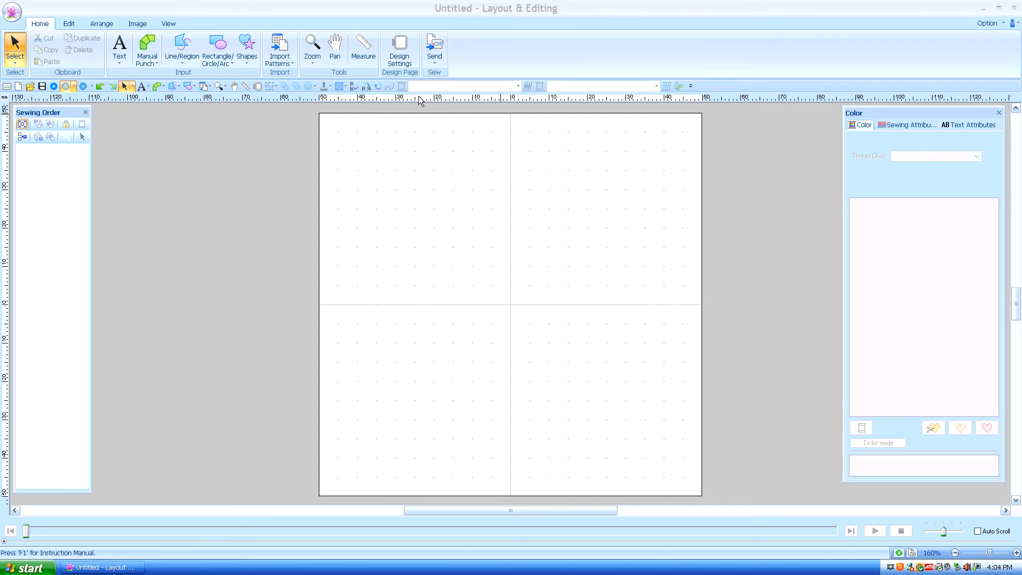
{"action": "mouse_move", "coordinate": [500, 83]}
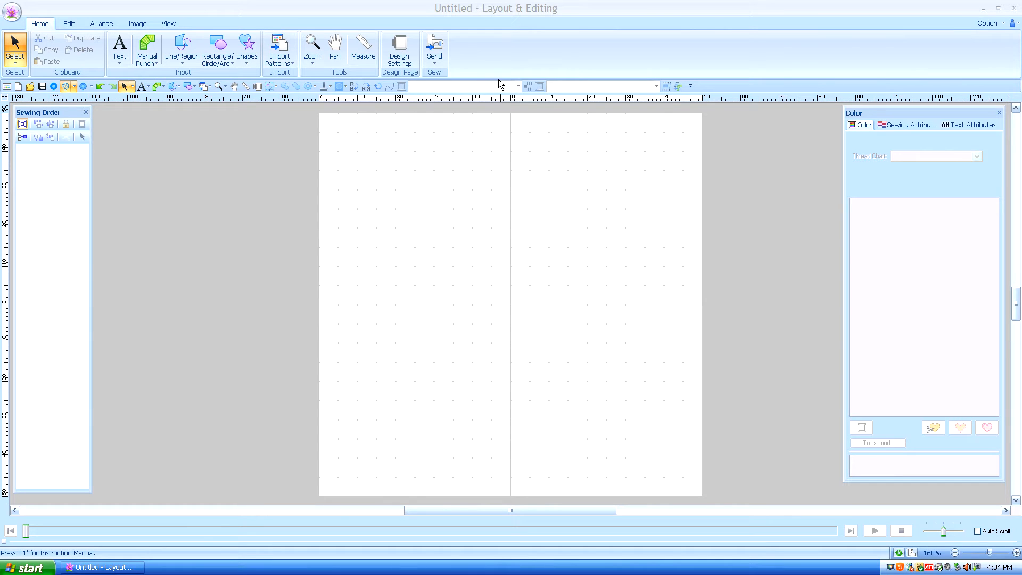
{"action": "mouse_move", "coordinate": [535, 120]}
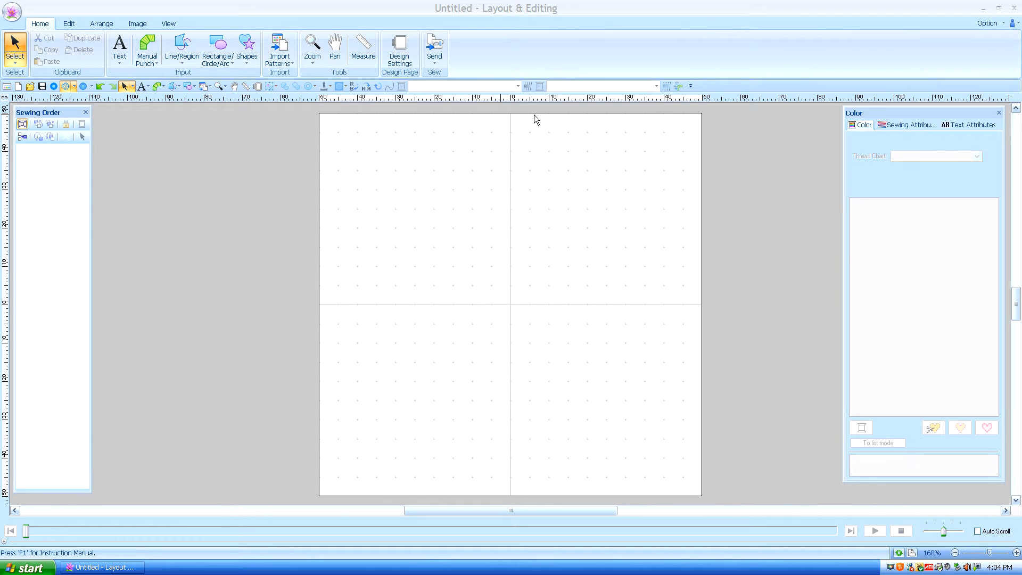
{"action": "mouse_move", "coordinate": [220, 224]}
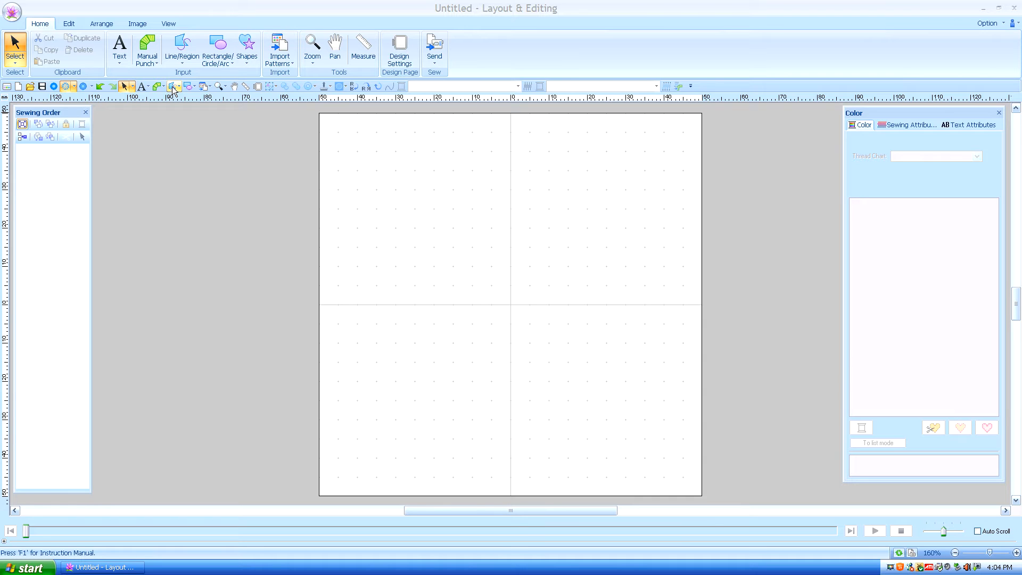
{"action": "mouse_move", "coordinate": [177, 91]}
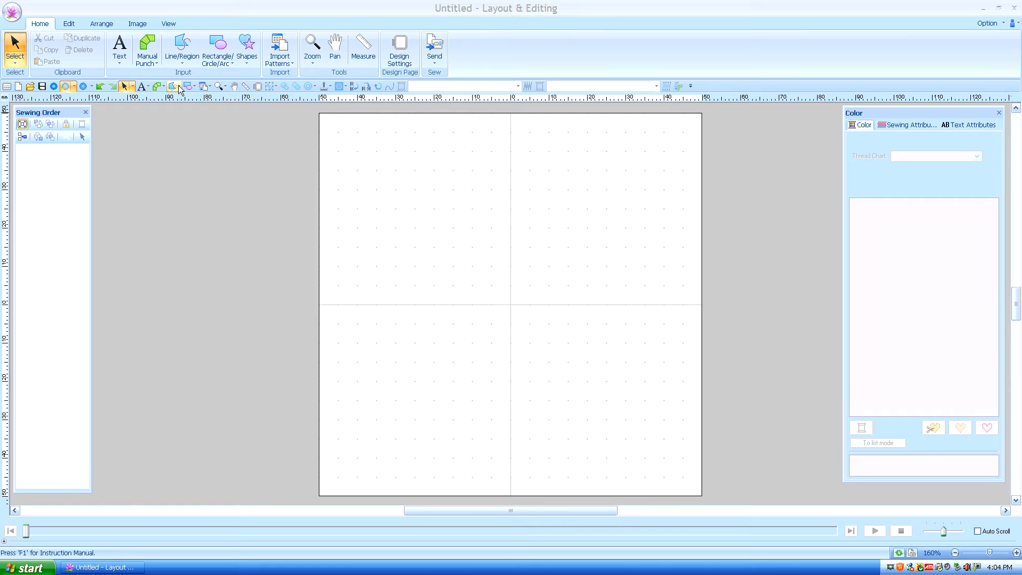
Bring up the line and region drawing tool choices to pick the curved region tool.
{"action": "left_click", "coordinate": [174, 87]}
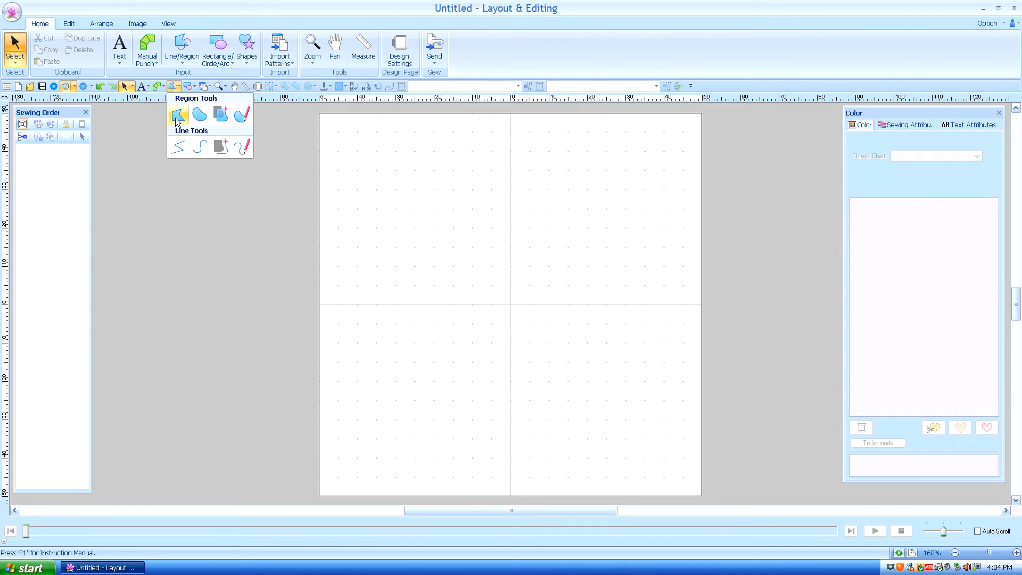
{"action": "mouse_move", "coordinate": [199, 115]}
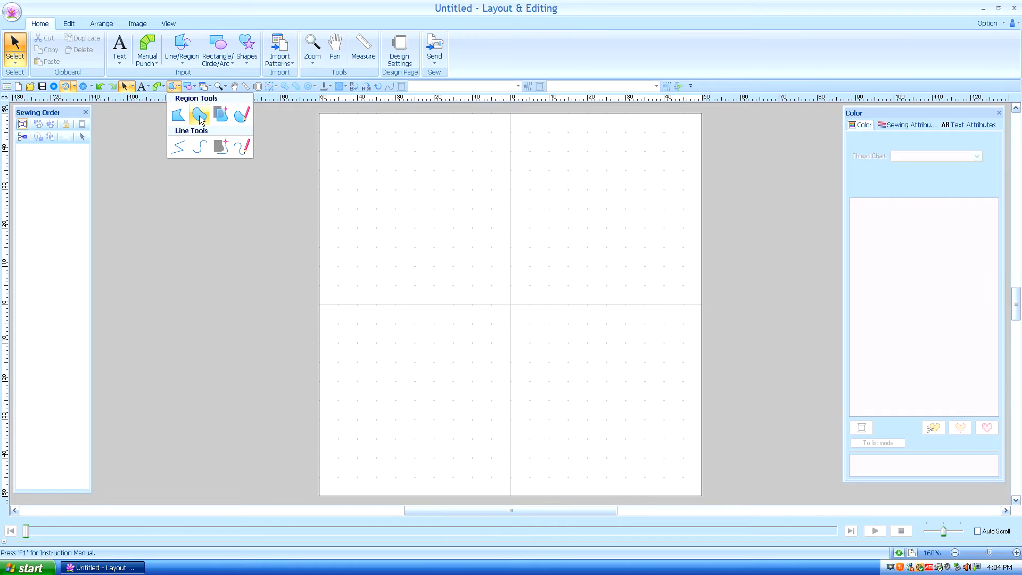
{"action": "mouse_move", "coordinate": [199, 147]}
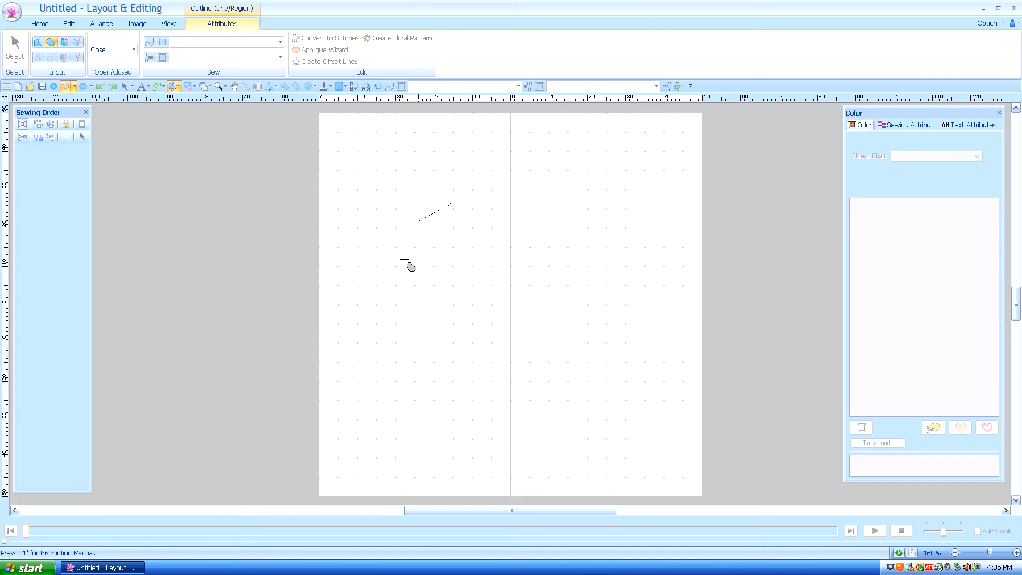
Place the last curve point and close the blob into a purple-filled region with green zigzag border.
{"action": "left_click", "coordinate": [628, 385]}
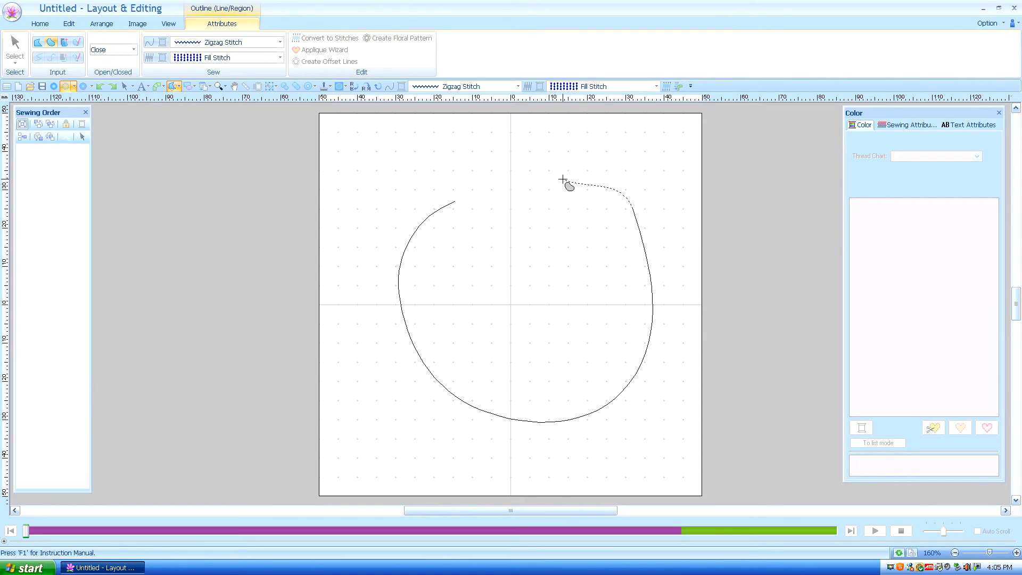
{"action": "left_click", "coordinate": [110, 49]}
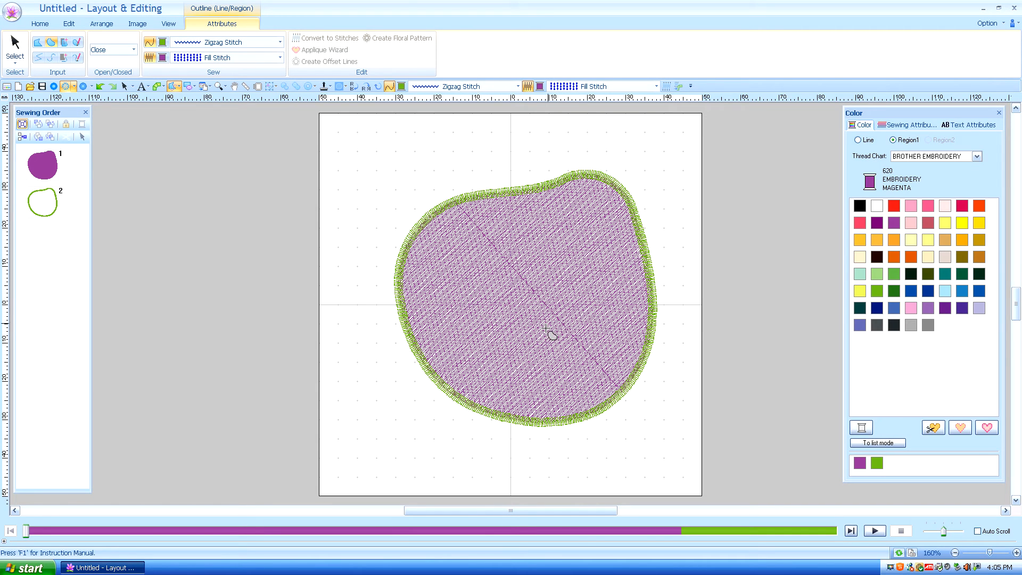
{"action": "mouse_move", "coordinate": [472, 222]}
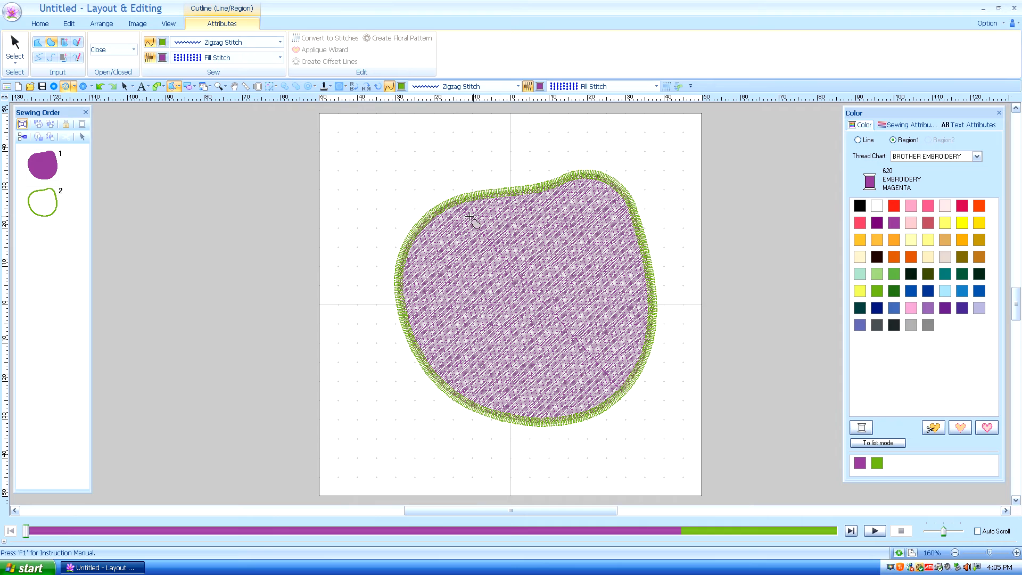
{"action": "mouse_move", "coordinate": [564, 137]}
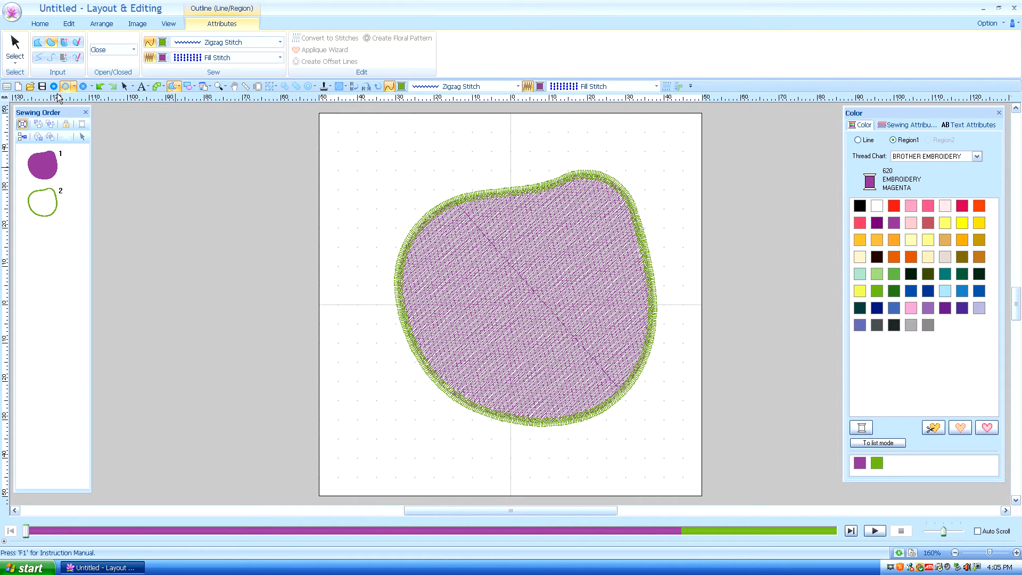
{"action": "mouse_move", "coordinate": [14, 44]}
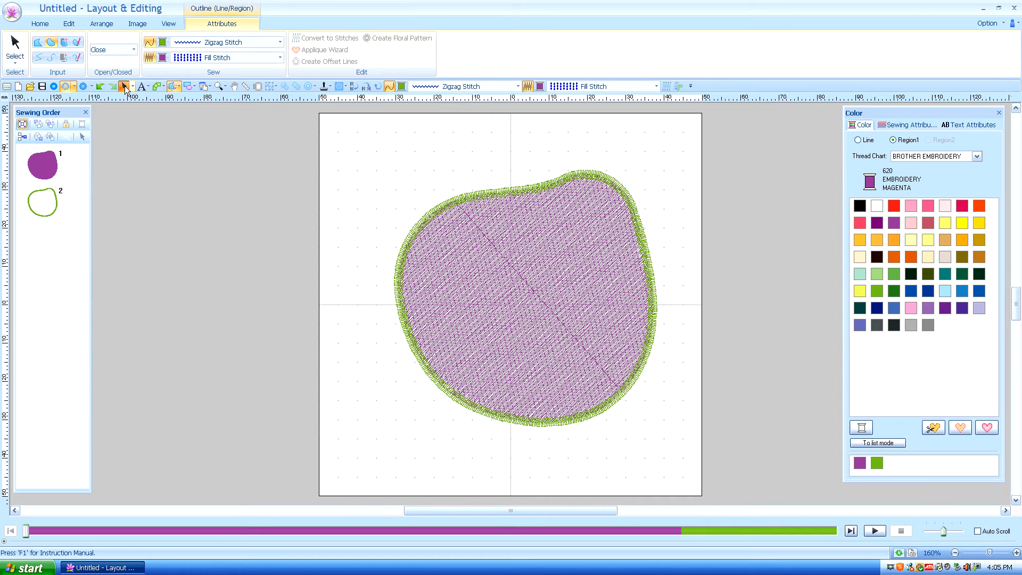
Select the purple region and show its region sewing attributes (zigzag width, density, direction).
{"action": "left_click", "coordinate": [550, 270]}
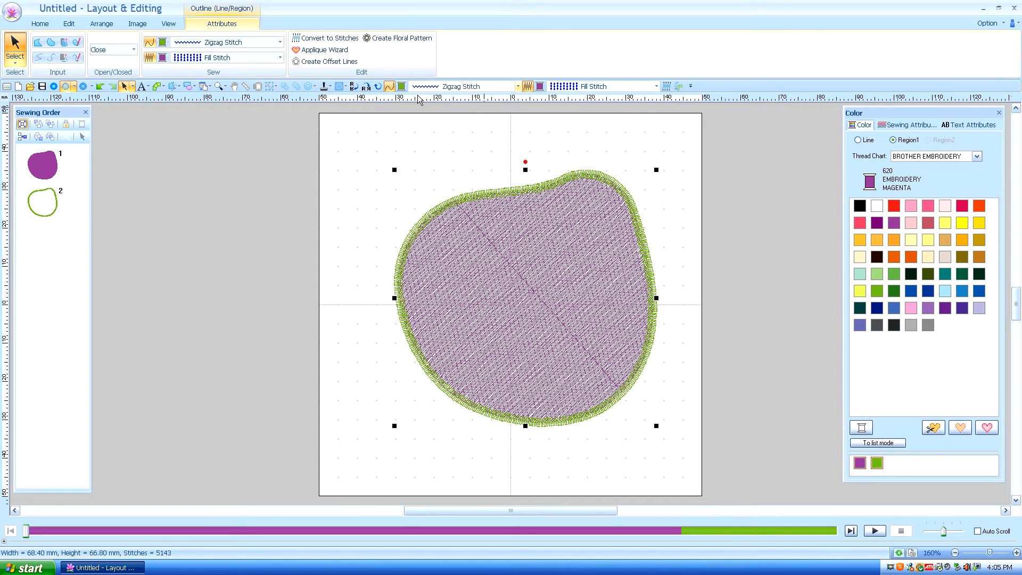
{"action": "mouse_move", "coordinate": [461, 97]}
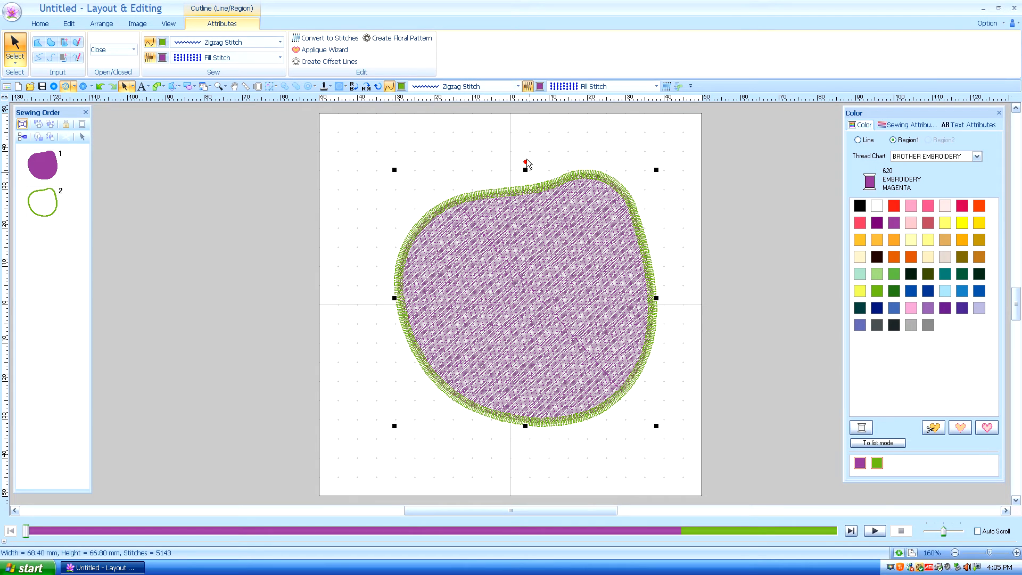
{"action": "mouse_move", "coordinate": [403, 99]}
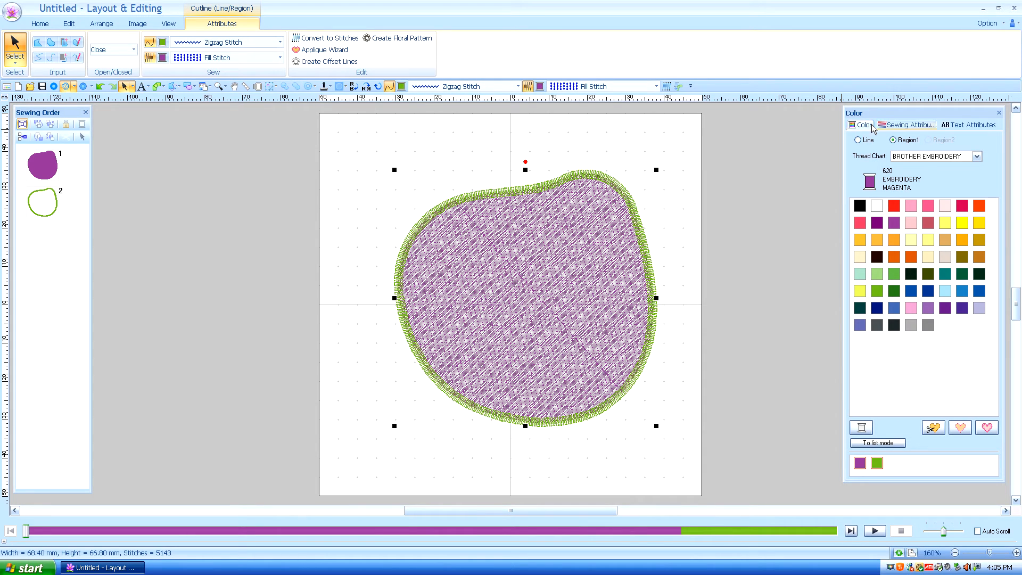
{"action": "left_click", "coordinate": [907, 125]}
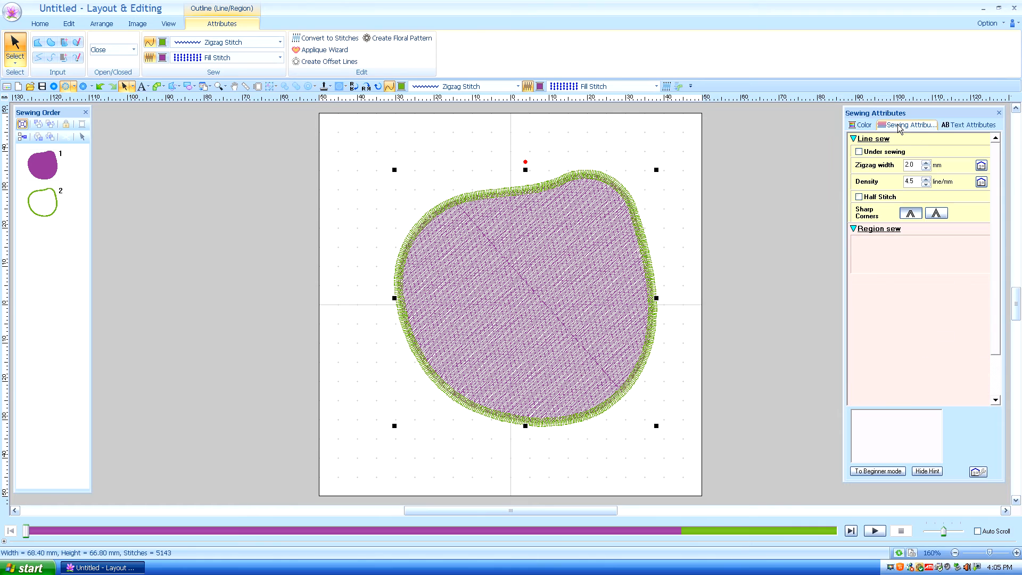
{"action": "left_click", "coordinate": [878, 228]}
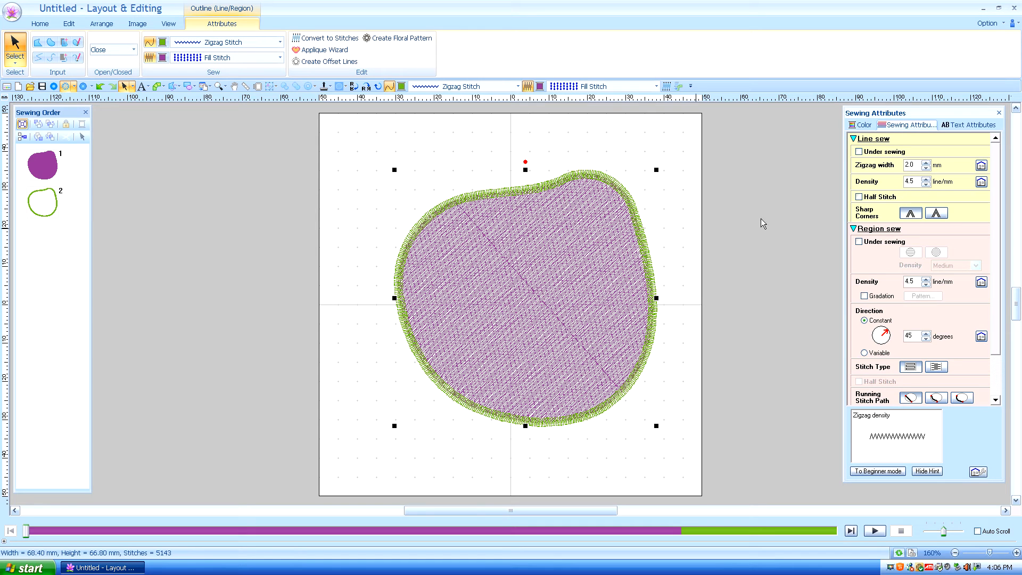
{"action": "mouse_move", "coordinate": [545, 233]}
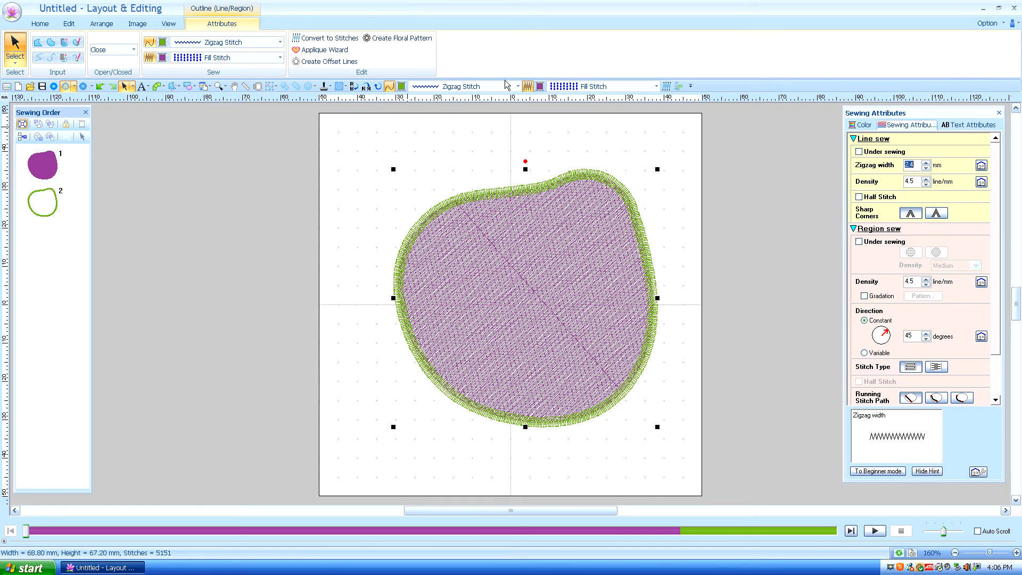
Change the region's outline stitch type to the leaf Motif Stitch.
{"action": "left_click", "coordinate": [527, 86]}
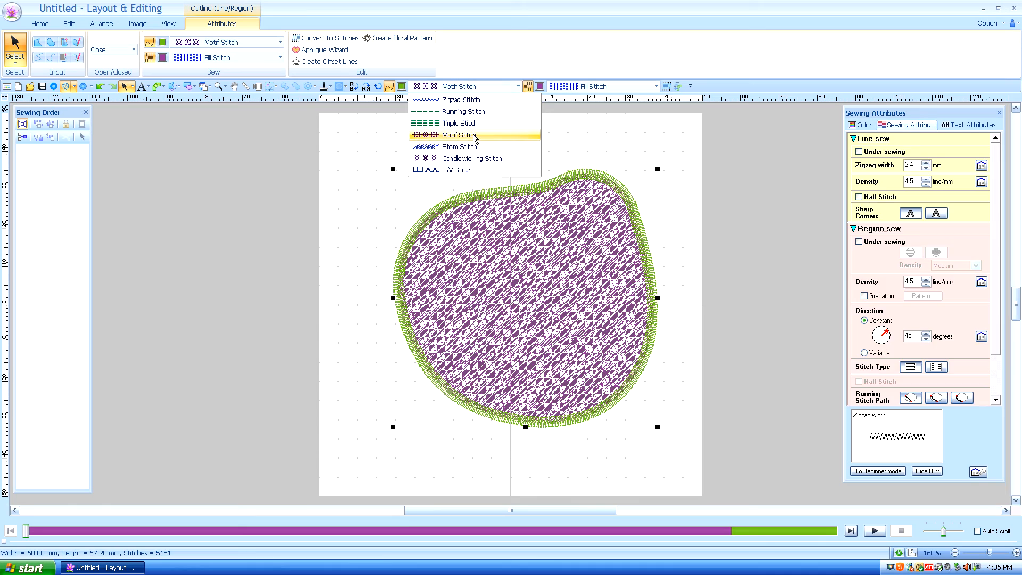
{"action": "left_click", "coordinate": [460, 135]}
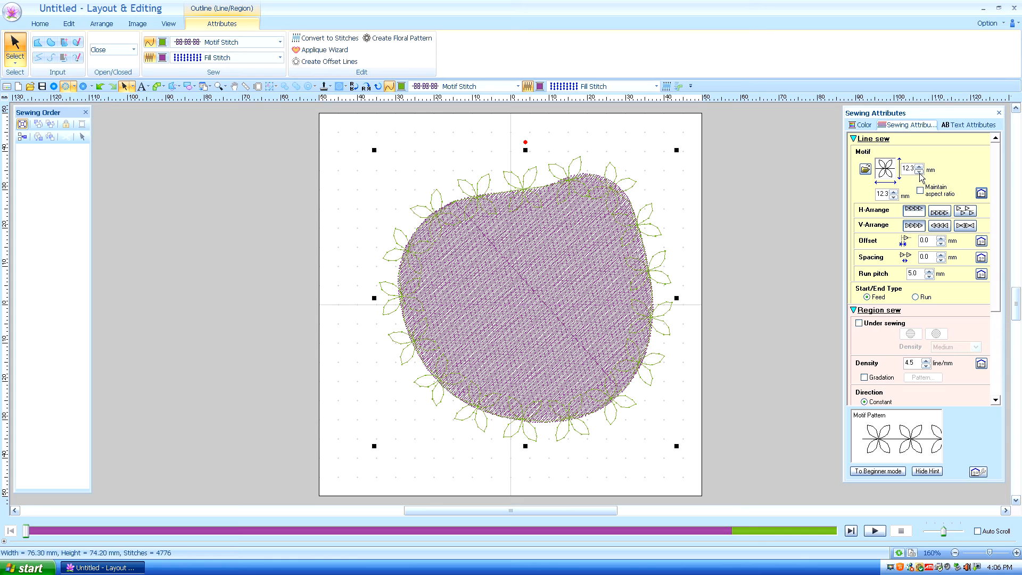
Reduce the leaf motif width and height to about 7.7 mm each.
{"action": "left_click", "coordinate": [920, 171]}
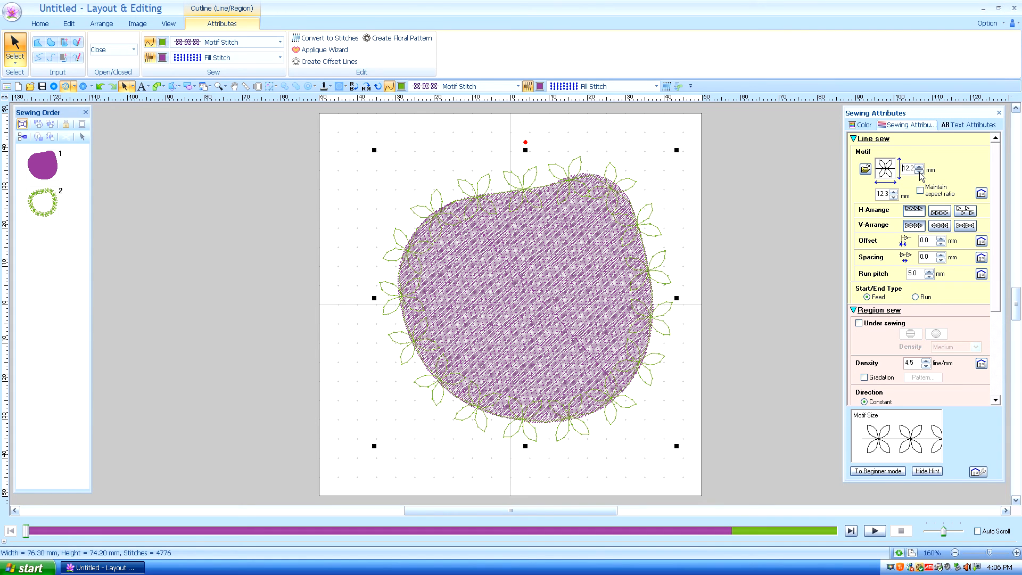
{"action": "left_click", "coordinate": [919, 171]}
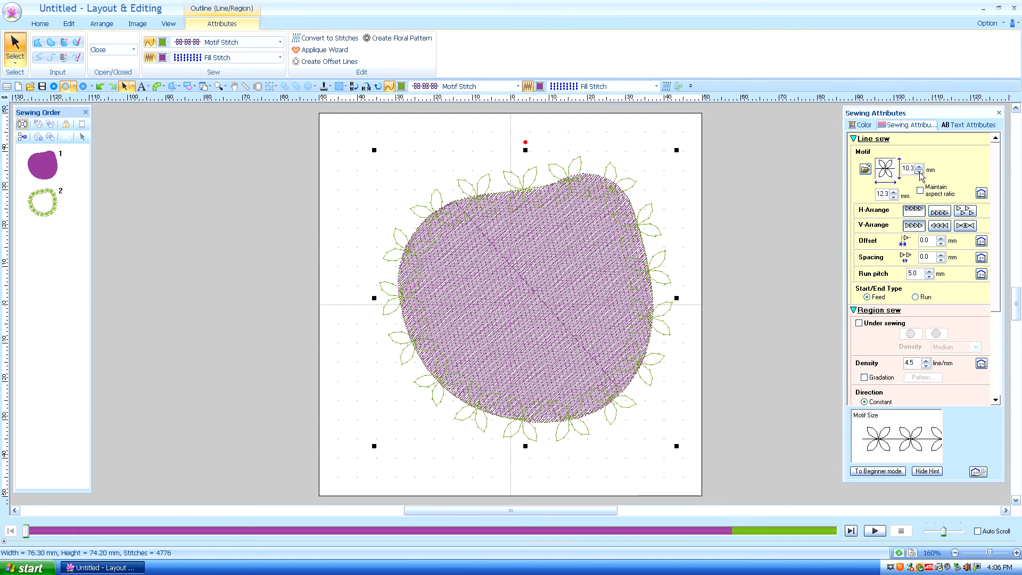
{"action": "left_click", "coordinate": [919, 171]}
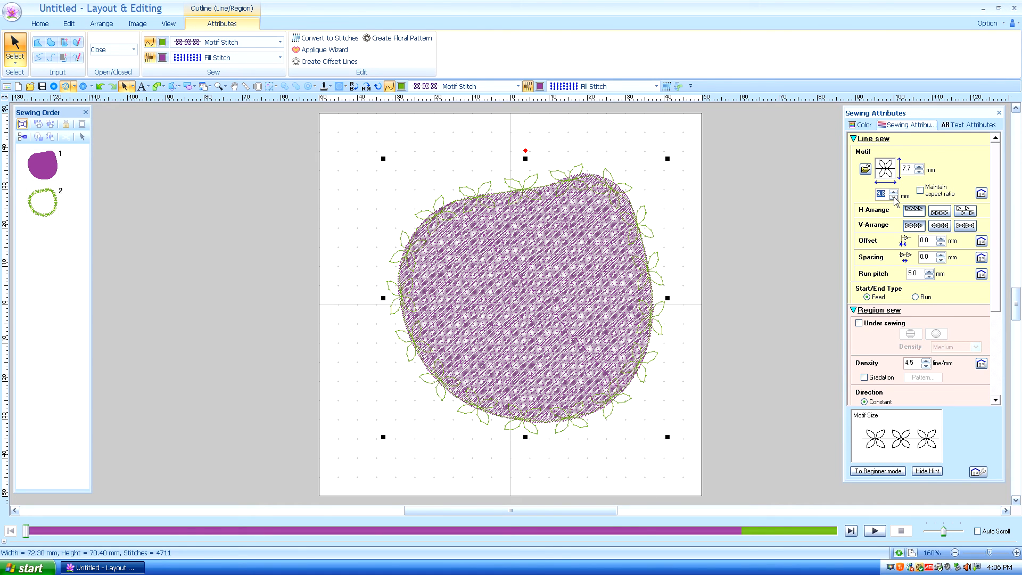
{"action": "left_click", "coordinate": [893, 192]}
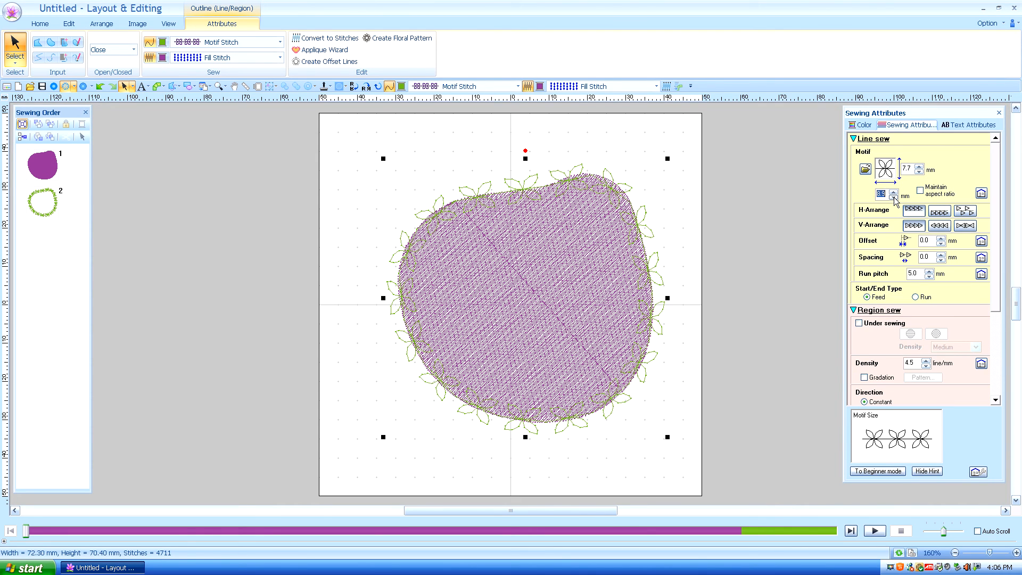
{"action": "left_click", "coordinate": [896, 197]}
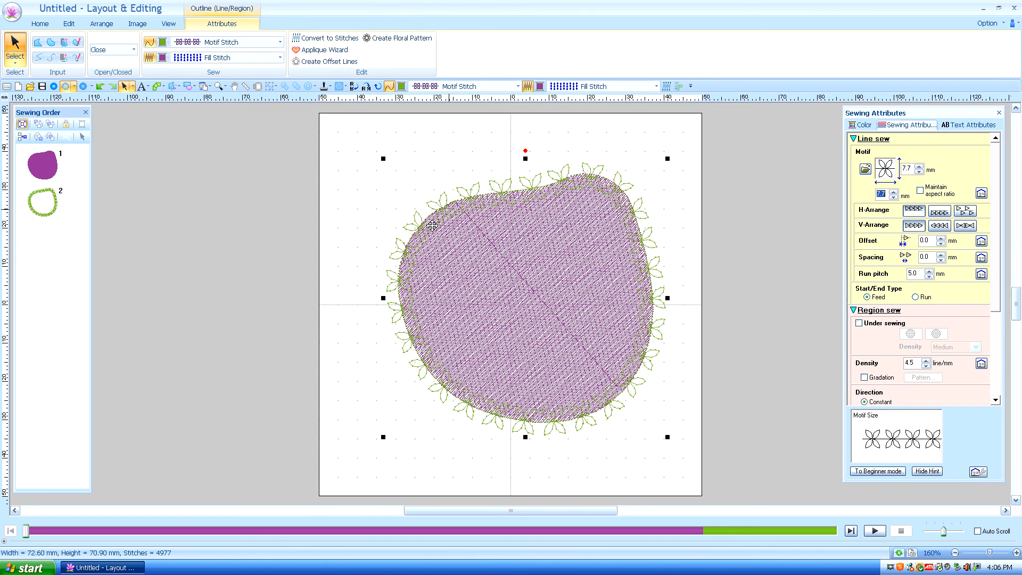
{"action": "mouse_move", "coordinate": [616, 226]}
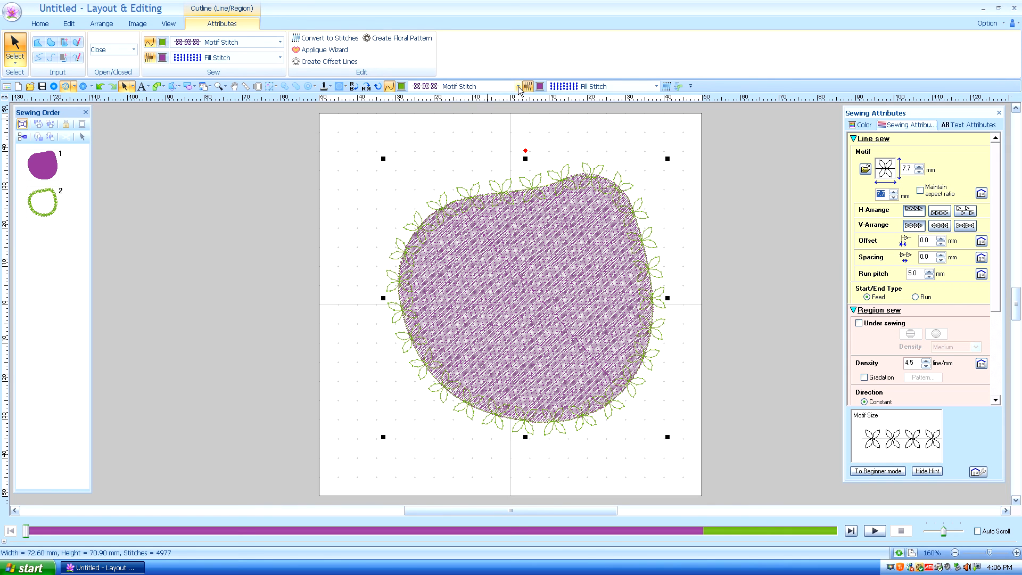
Reopen the outline stitch type list to review Stem, Candlewicking and E/V Stitch.
{"action": "left_click", "coordinate": [515, 86]}
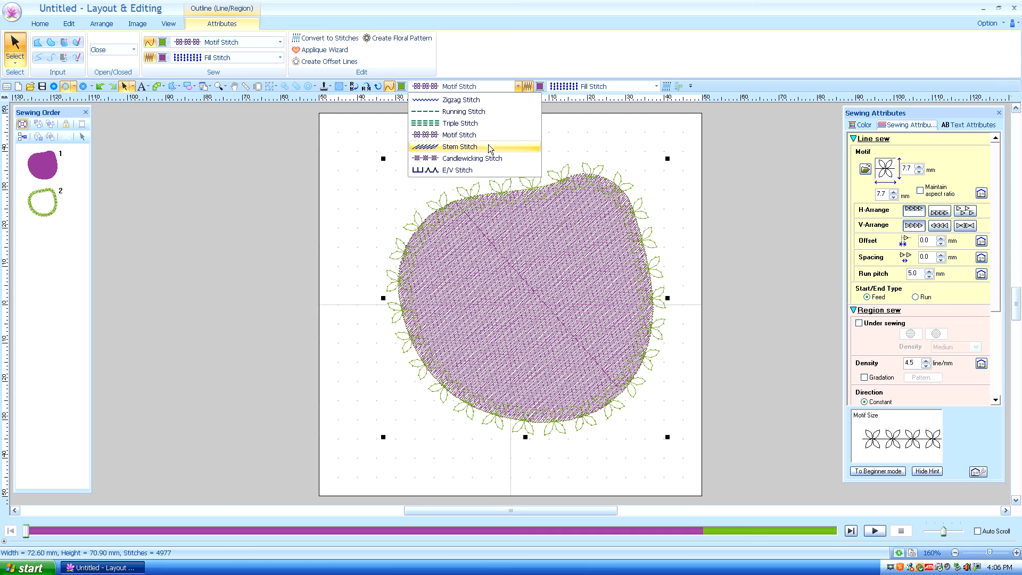
{"action": "mouse_move", "coordinate": [494, 158]}
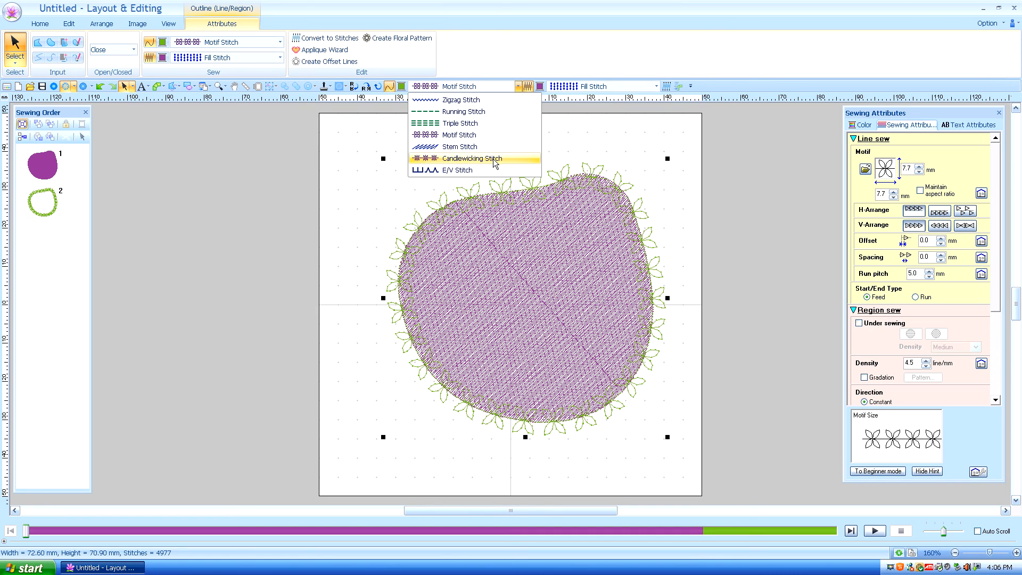
{"action": "mouse_move", "coordinate": [463, 171]}
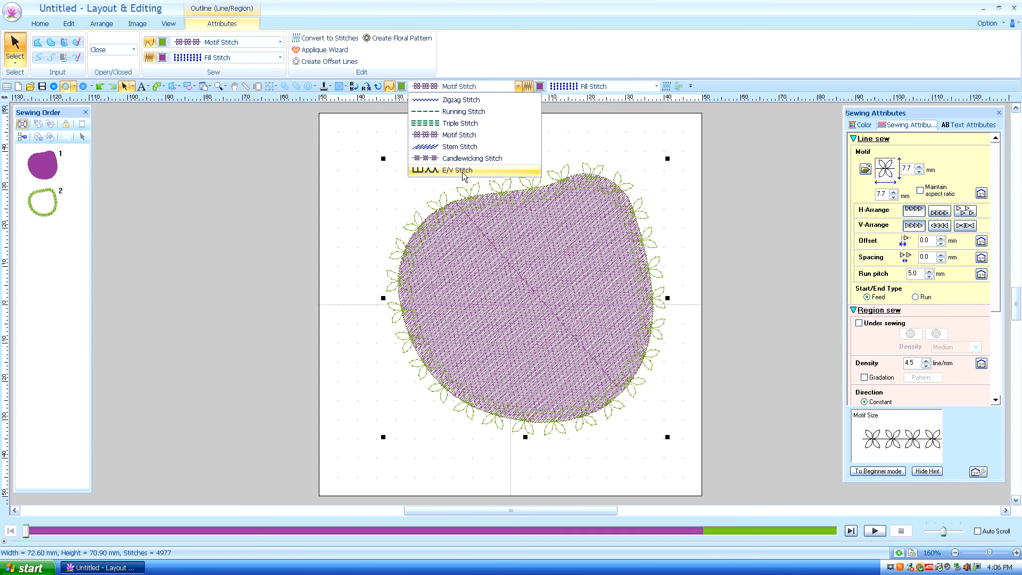